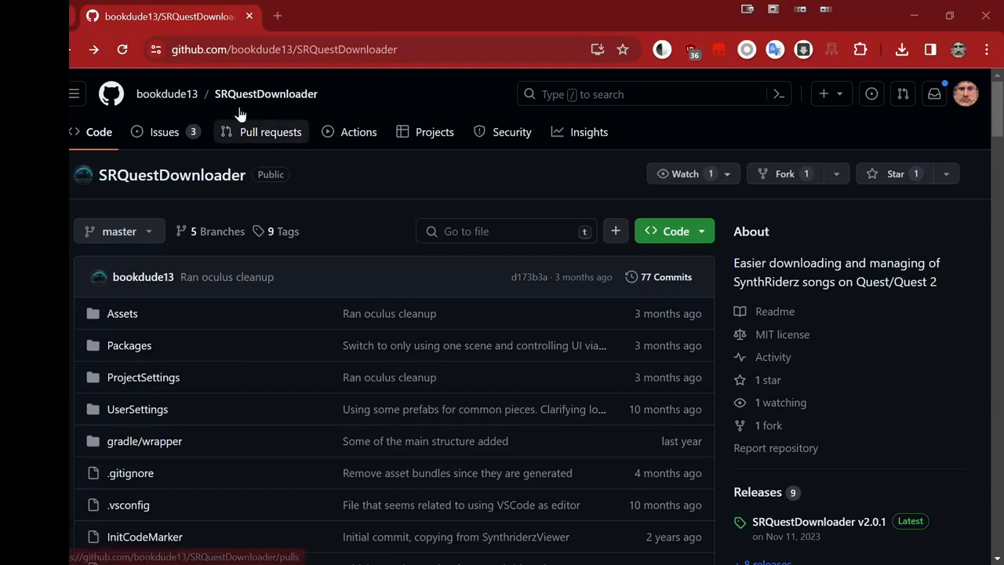
{"action": "mouse_move", "coordinate": [361, 172]}
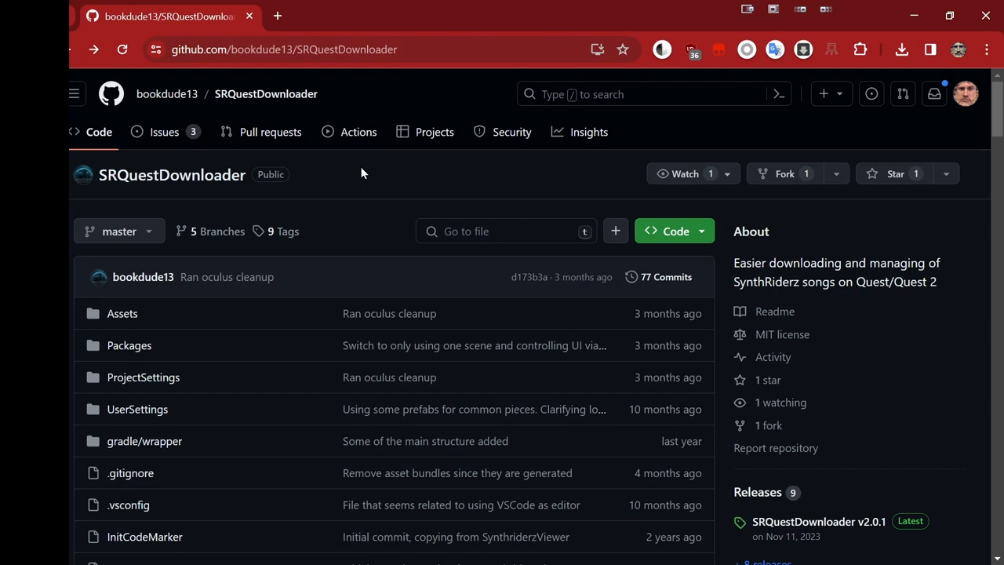
{"action": "mouse_move", "coordinate": [194, 210]}
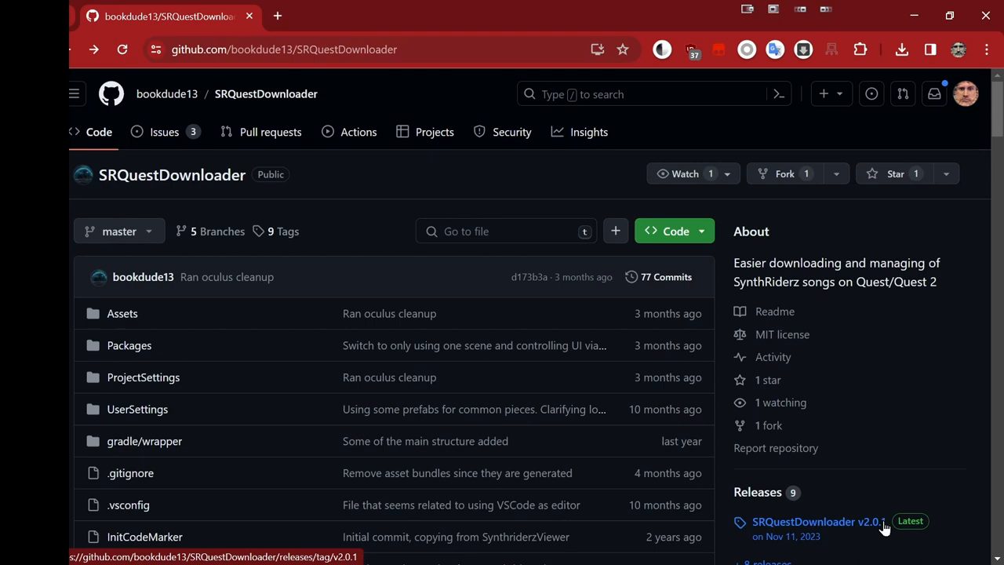
- Open the v2.0.1 release page and scroll down to its assets
{"action": "left_click", "coordinate": [817, 522]}
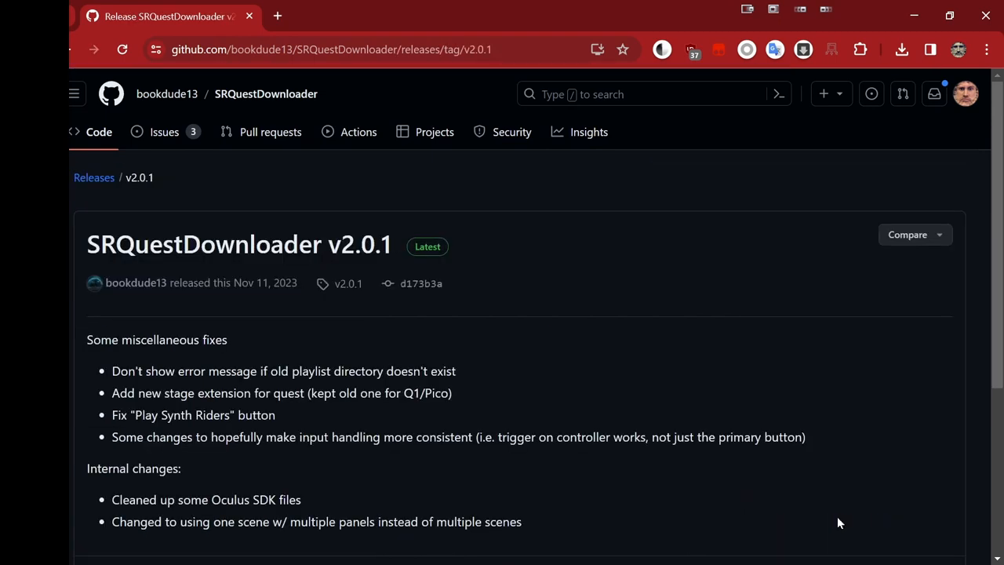
{"action": "scroll", "scroll_direction": "down", "scroll_amount": 3}
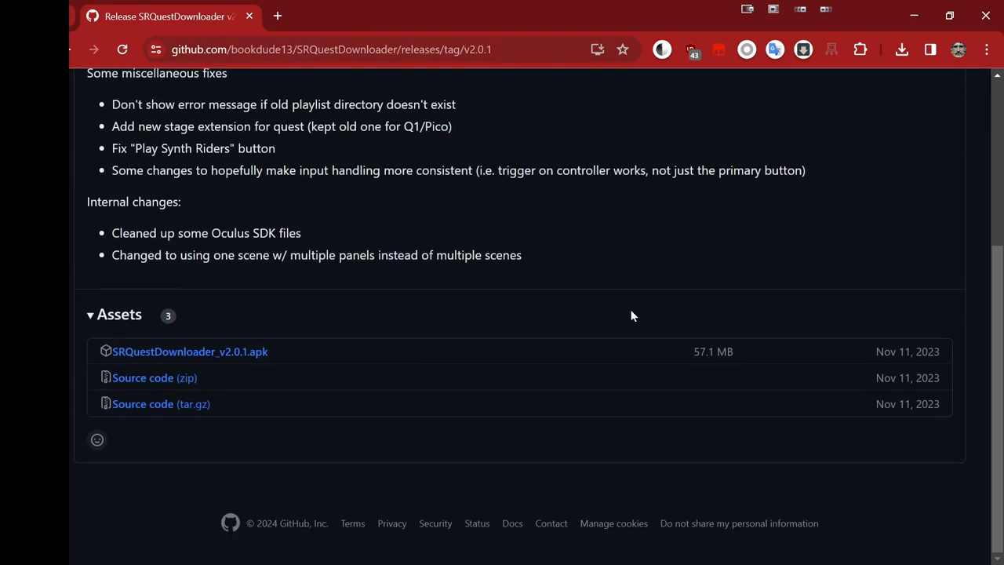
{"action": "mouse_move", "coordinate": [190, 352]}
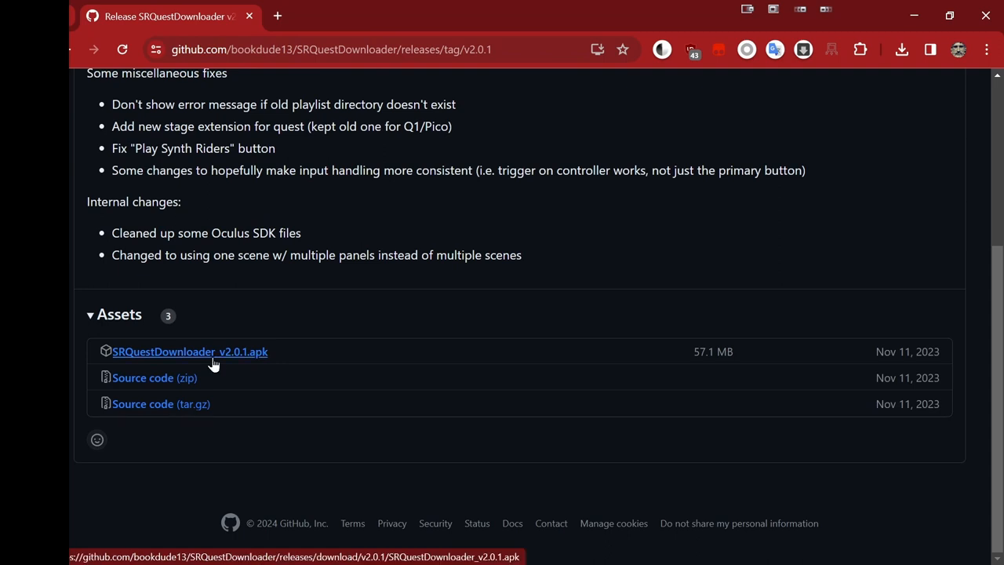
{"action": "mouse_move", "coordinate": [362, 363]}
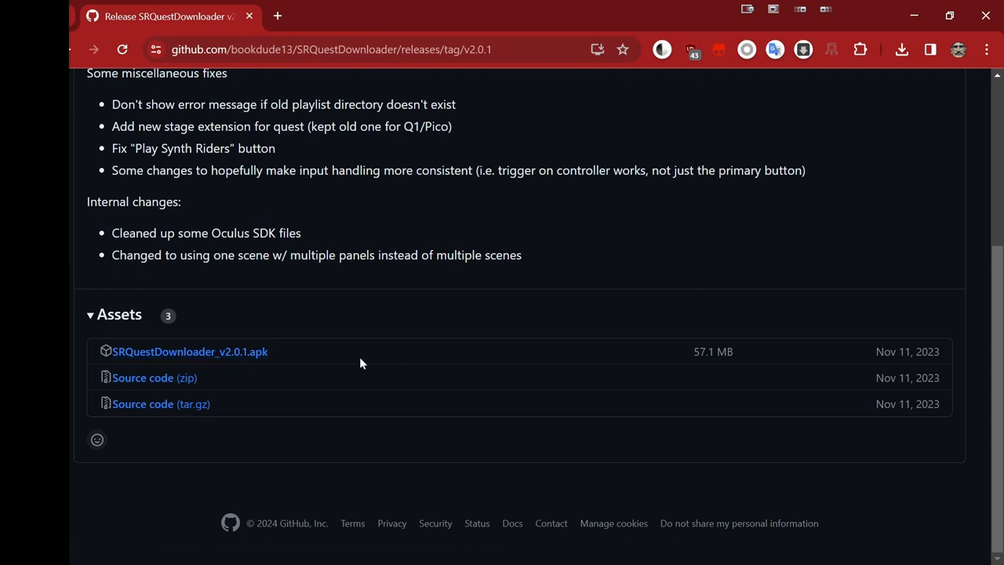
{"action": "mouse_move", "coordinate": [190, 351]}
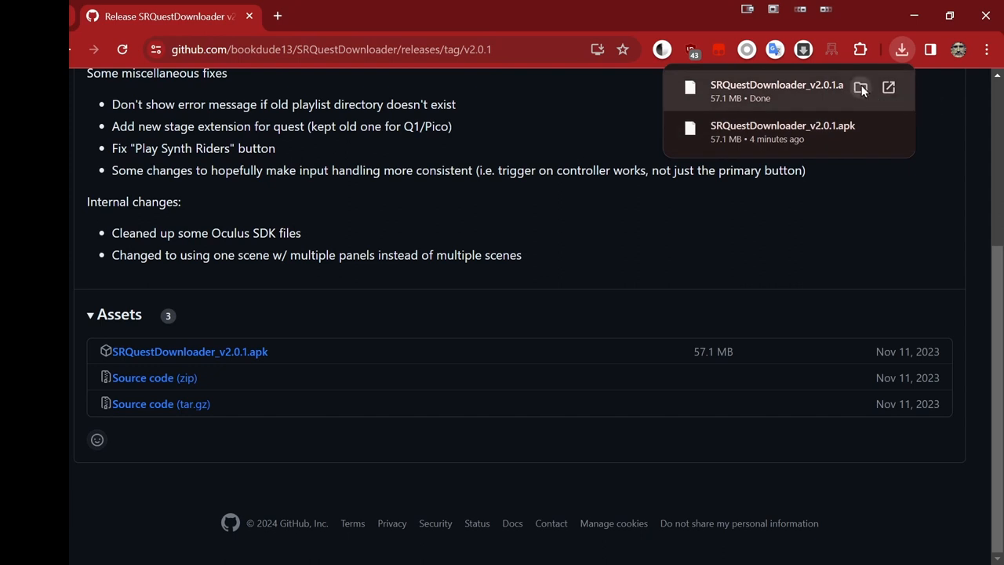
- Reveal the downloaded SRQuestDownloader_v2.0.1.apk in its Downloads folder
{"action": "left_click", "coordinate": [860, 87]}
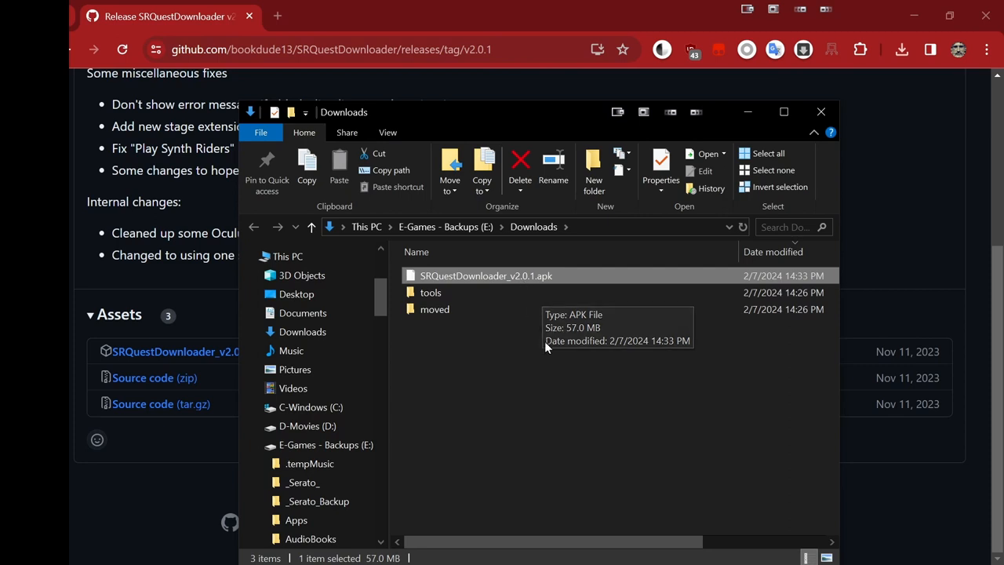
{"action": "mouse_move", "coordinate": [414, 10]}
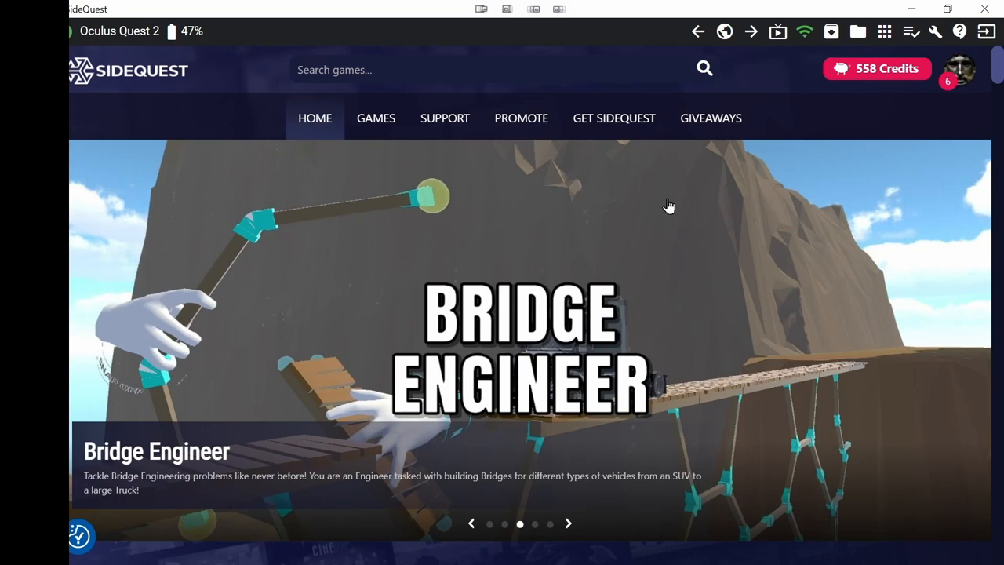
{"action": "mouse_move", "coordinate": [831, 31]}
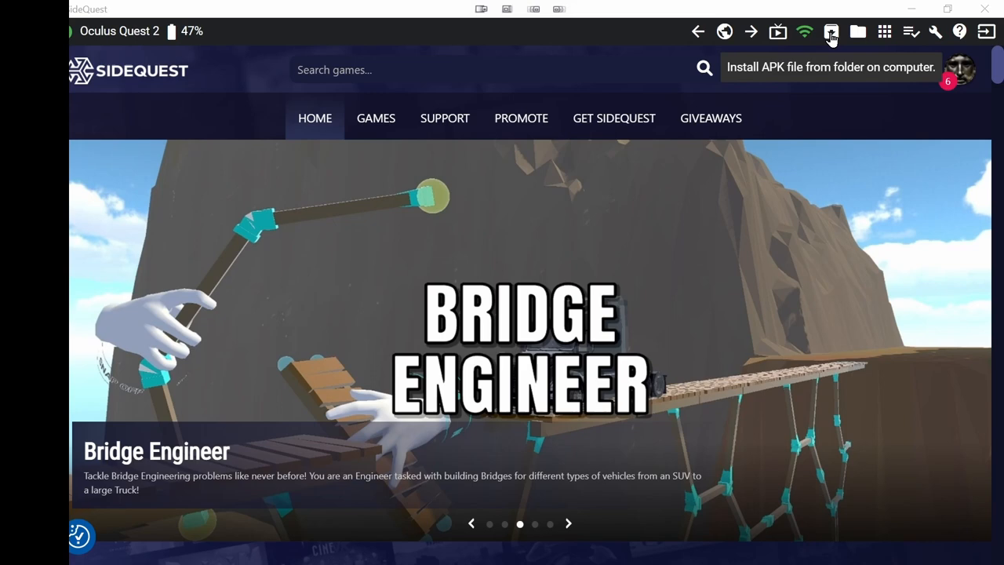
- Install SRQuestDownloader_v2.0.1.apk onto the Quest 2 from the computer
{"action": "left_click", "coordinate": [857, 31]}
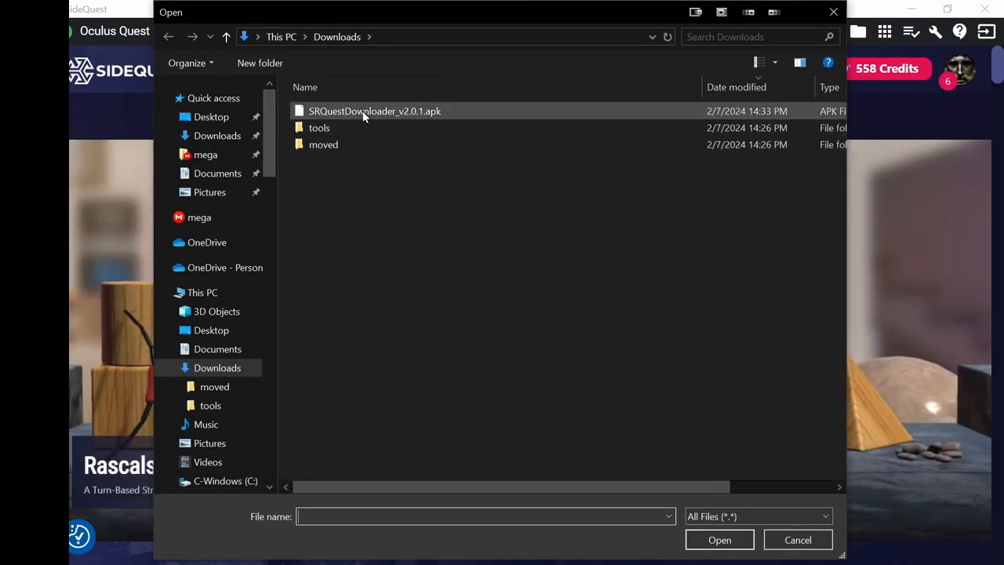
{"action": "left_click", "coordinate": [374, 110]}
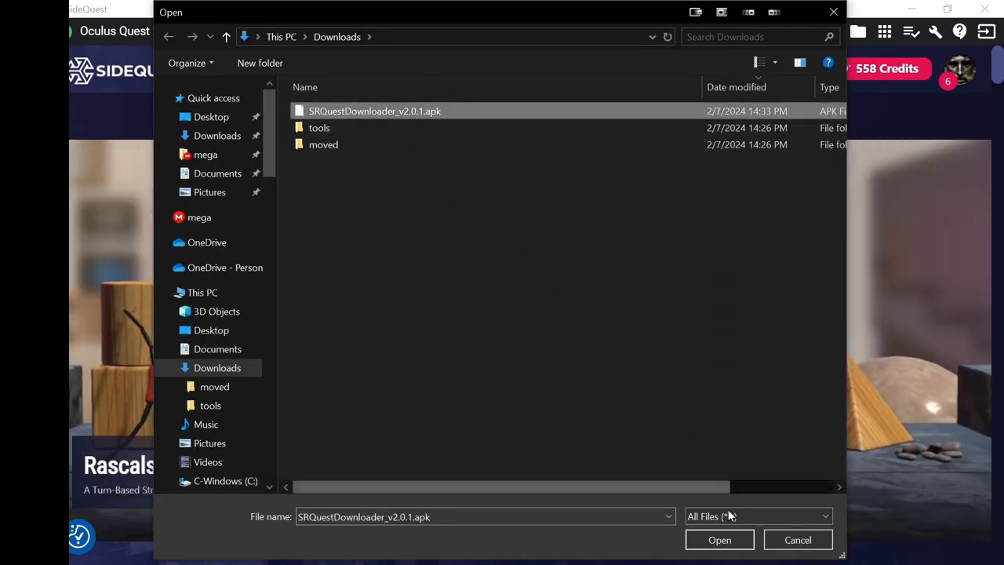
{"action": "left_click", "coordinate": [719, 540]}
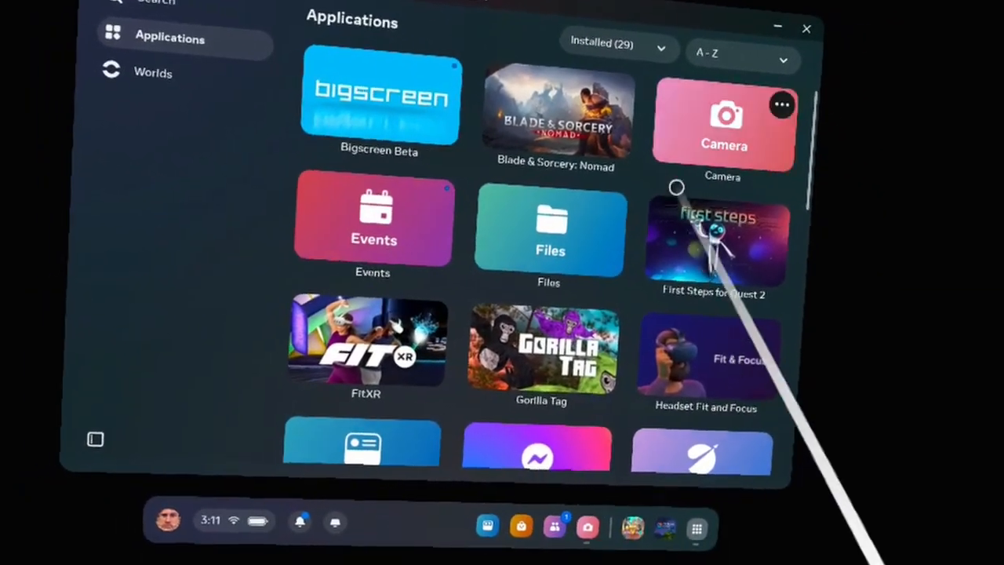
- Filter the Applications library to show only apps from unknown sources
{"action": "left_click", "coordinate": [617, 43]}
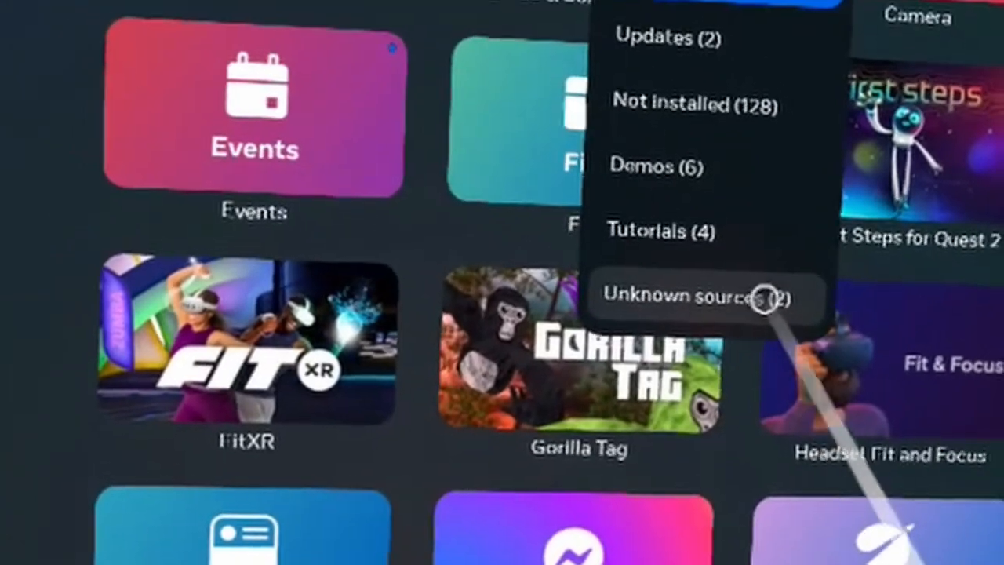
{"action": "left_click", "coordinate": [694, 297]}
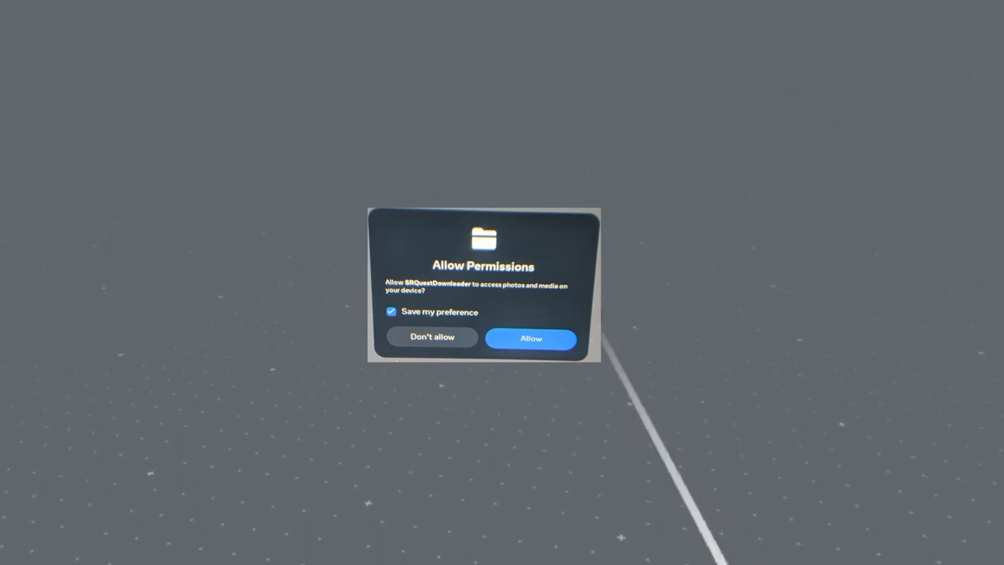
{"action": "left_click", "coordinate": [530, 338]}
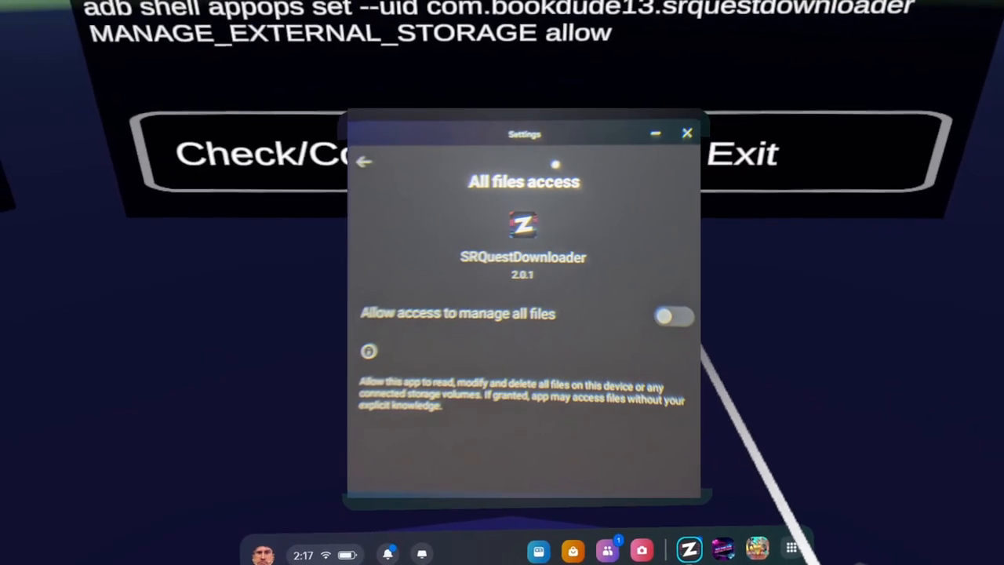
- Turn on 'Allow access to manage all files' for SRQuestDownloader
{"action": "left_click", "coordinate": [672, 316]}
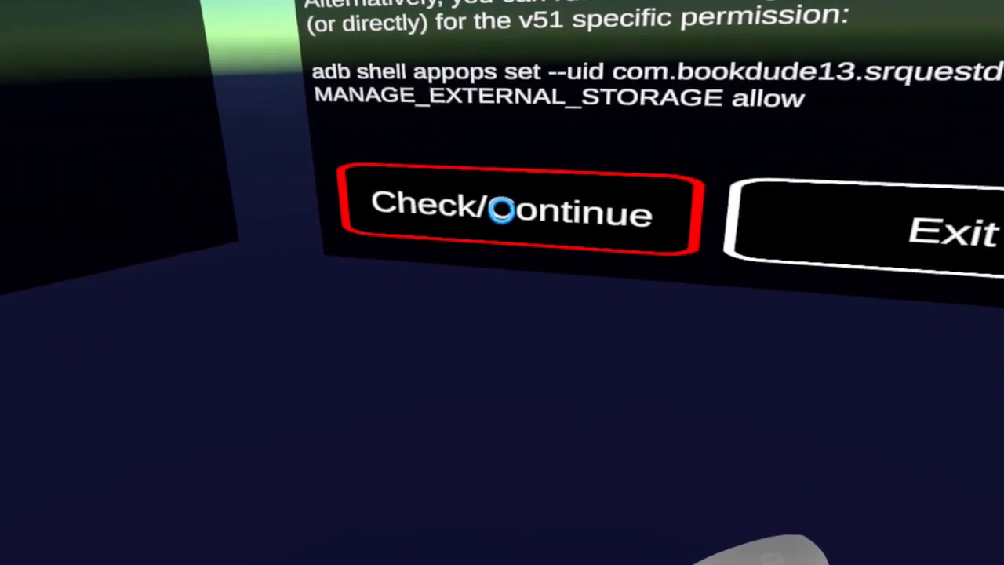
{"action": "left_click", "coordinate": [510, 213]}
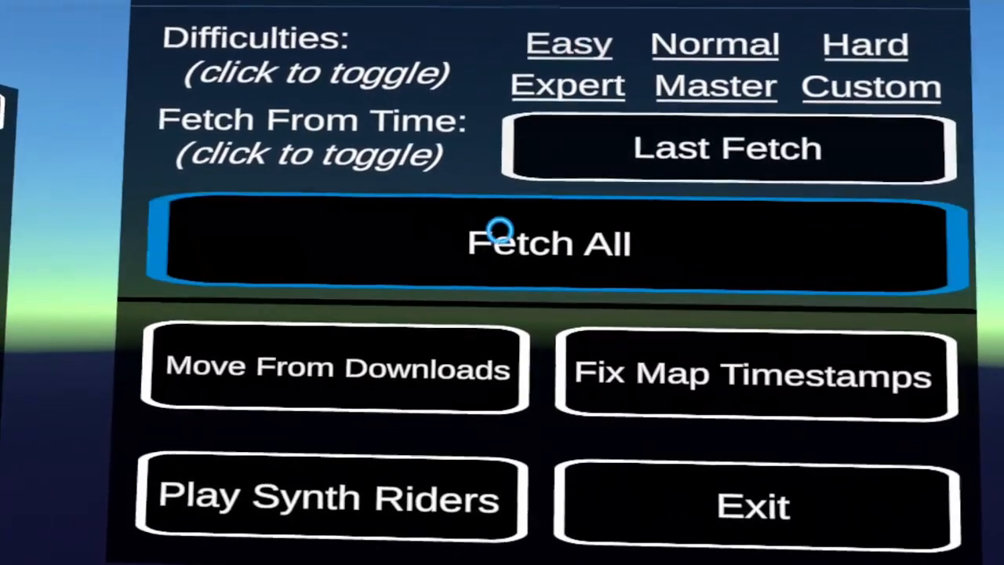
- Cycle Fetch From Time through Last Year and All Time until it reads Last Week
{"action": "left_click", "coordinate": [569, 45]}
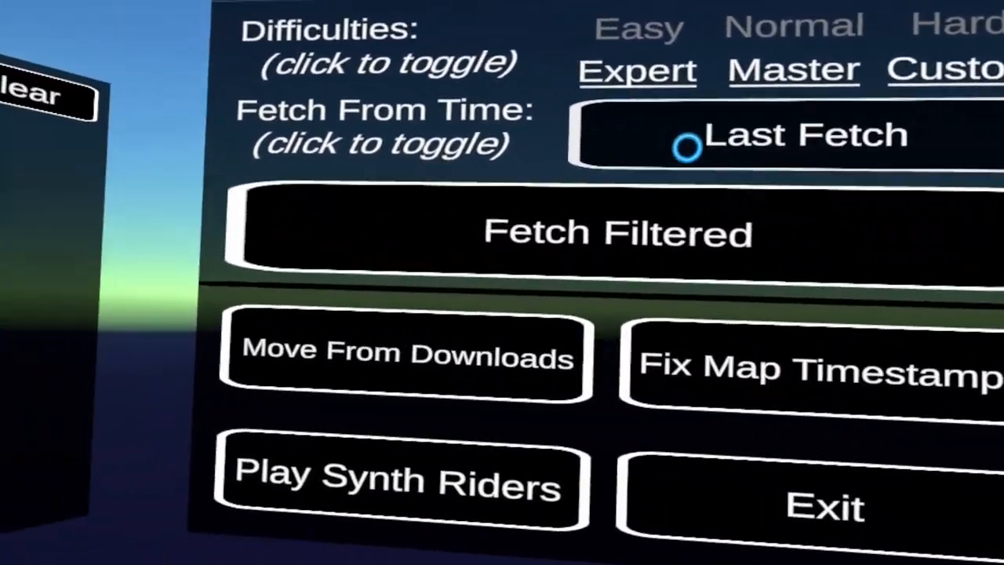
{"action": "left_click", "coordinate": [784, 133]}
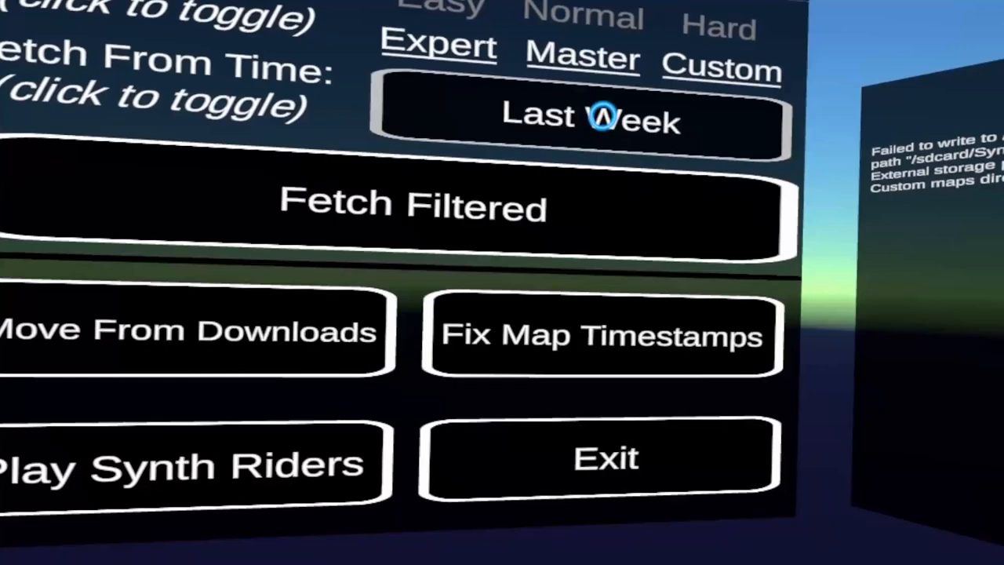
{"action": "left_click", "coordinate": [590, 117]}
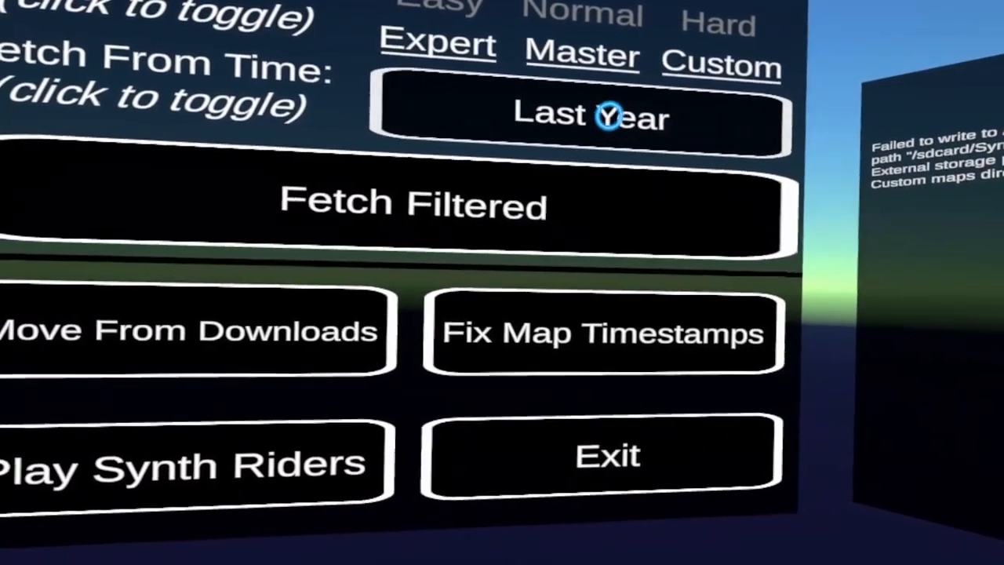
{"action": "left_click", "coordinate": [591, 116]}
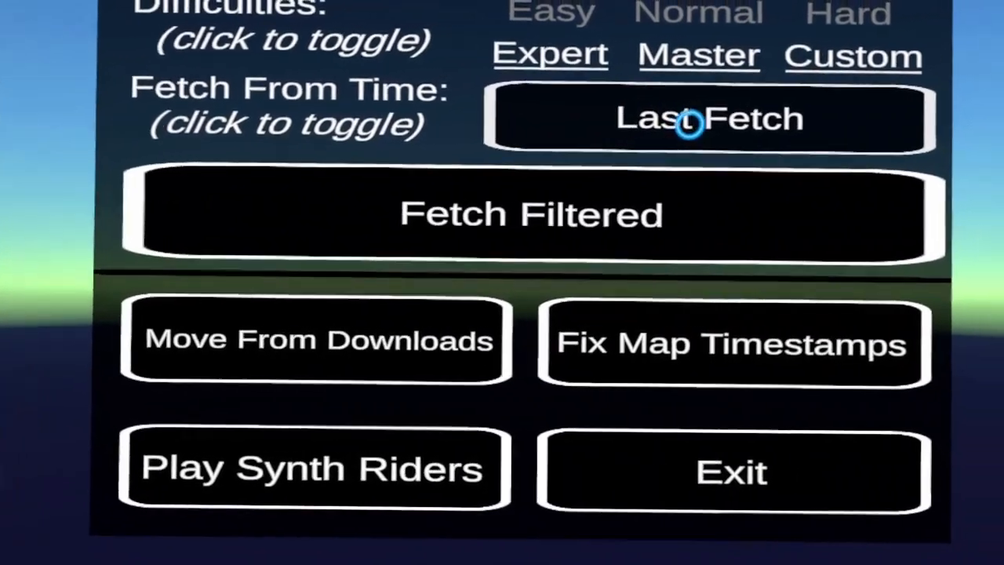
{"action": "left_click", "coordinate": [706, 119]}
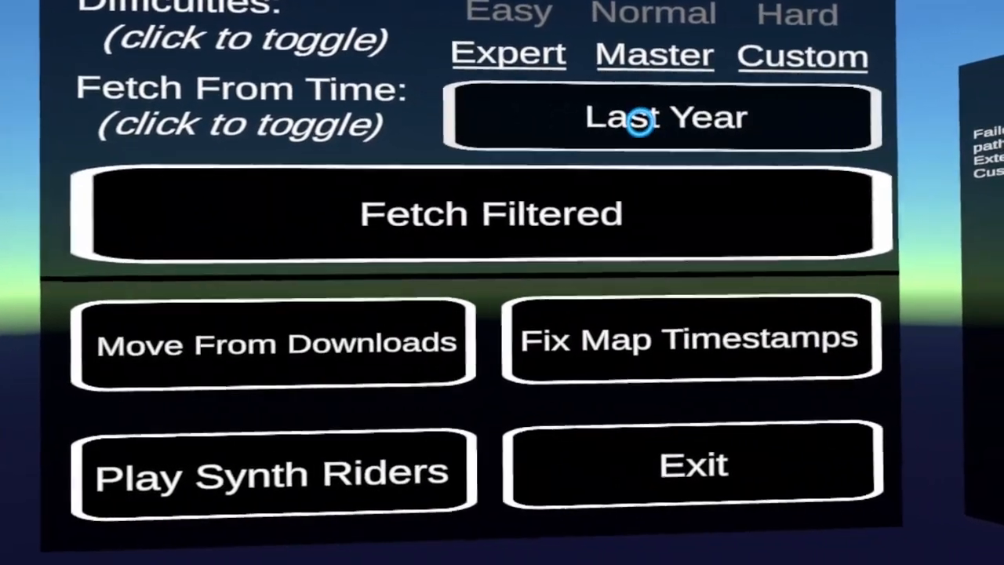
{"action": "left_click", "coordinate": [659, 117]}
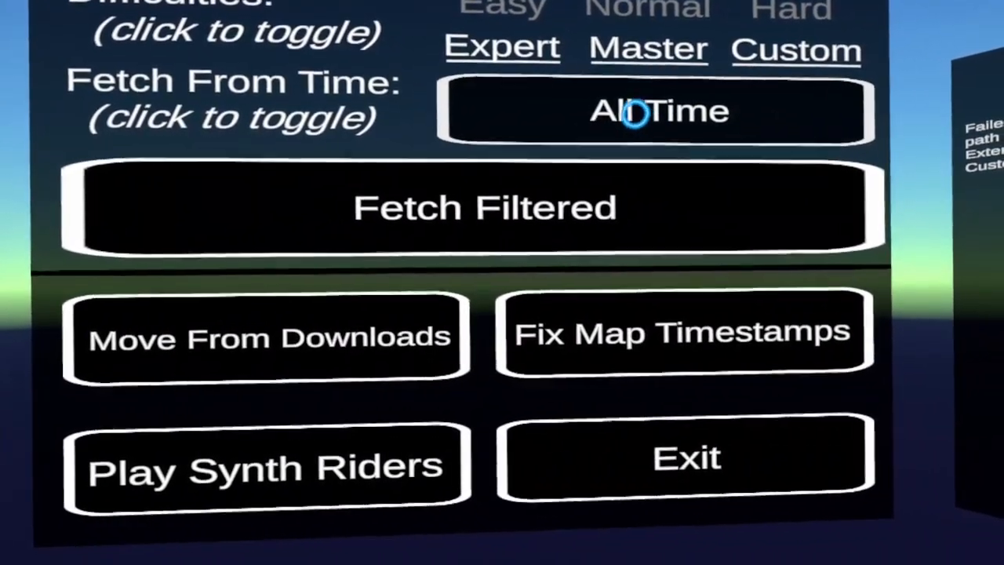
{"action": "left_click", "coordinate": [653, 110]}
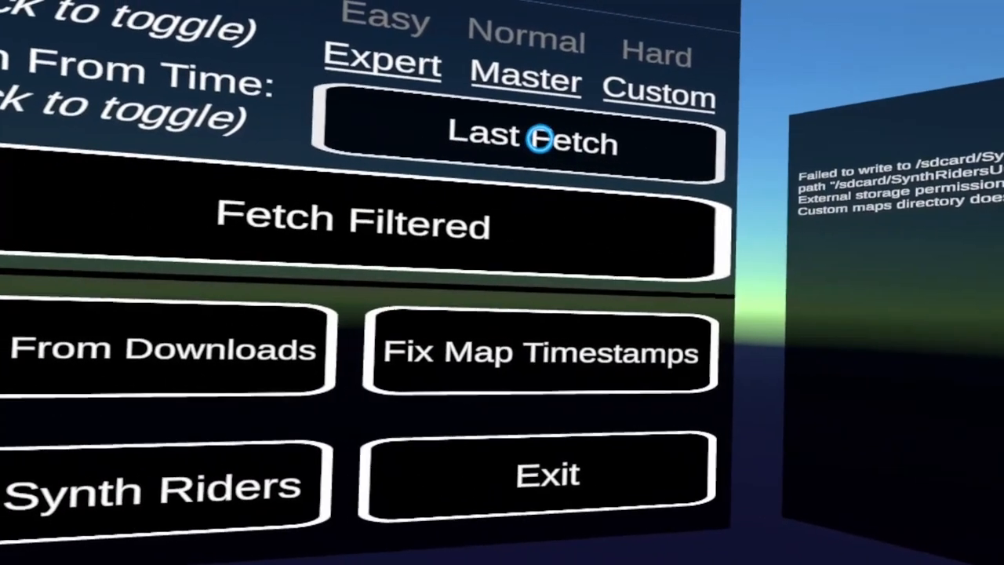
{"action": "left_click", "coordinate": [533, 142]}
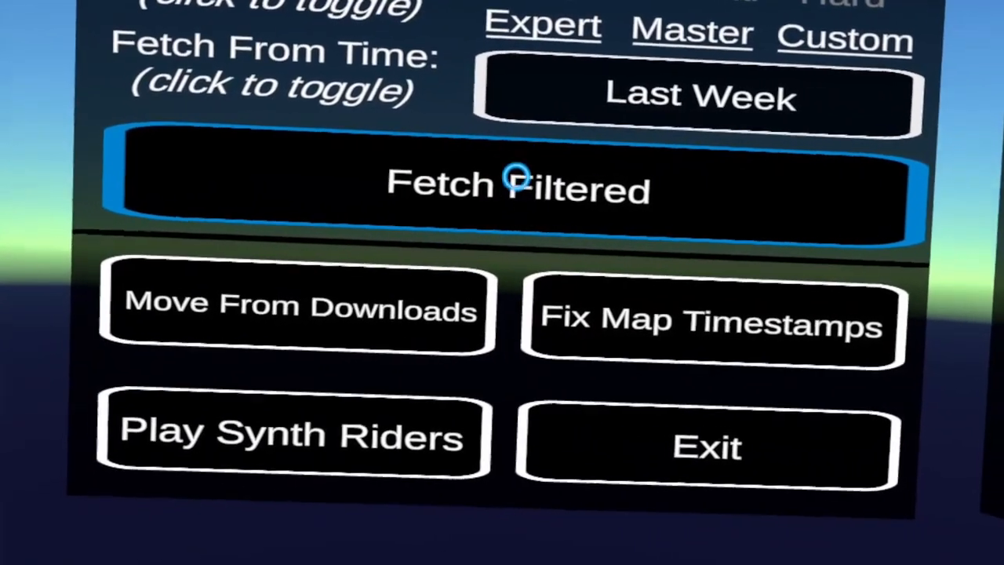
- Run Fetch Filtered to download maps from the Last Week range
{"action": "left_click", "coordinate": [517, 189]}
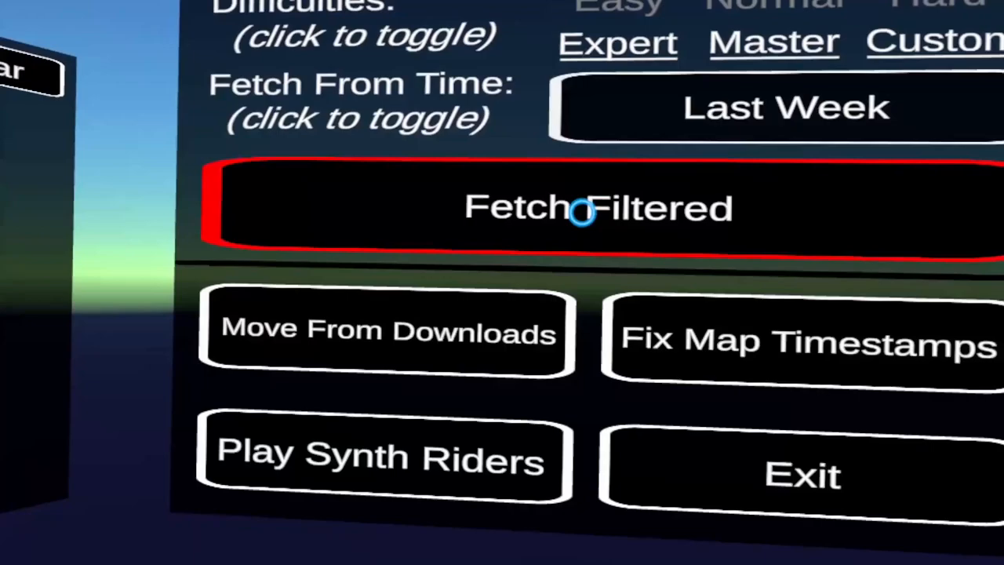
{"action": "left_click", "coordinate": [598, 207]}
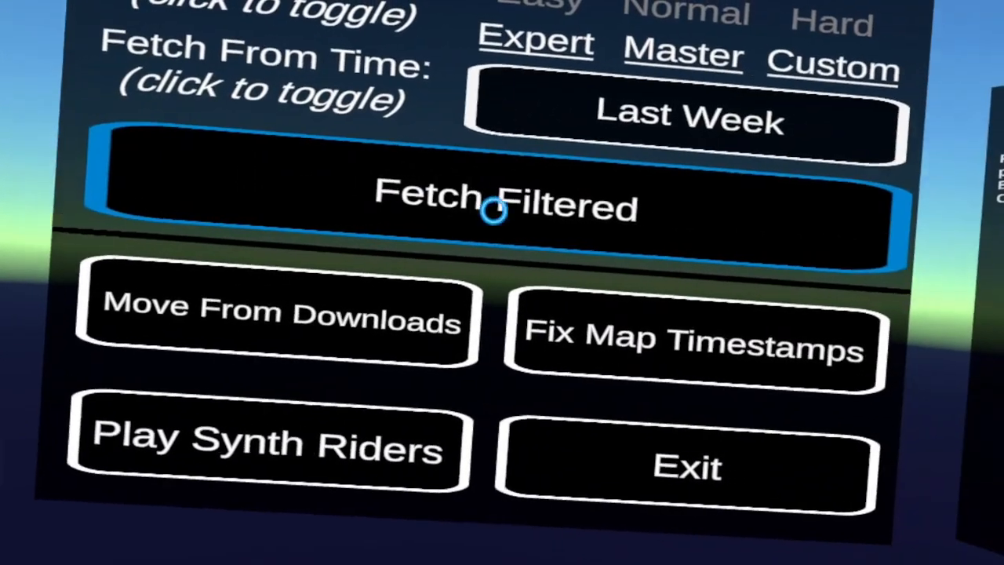
- Switch the fetch range via Last Month to Last 3 Months and scroll the debug log
{"action": "left_click", "coordinate": [688, 116]}
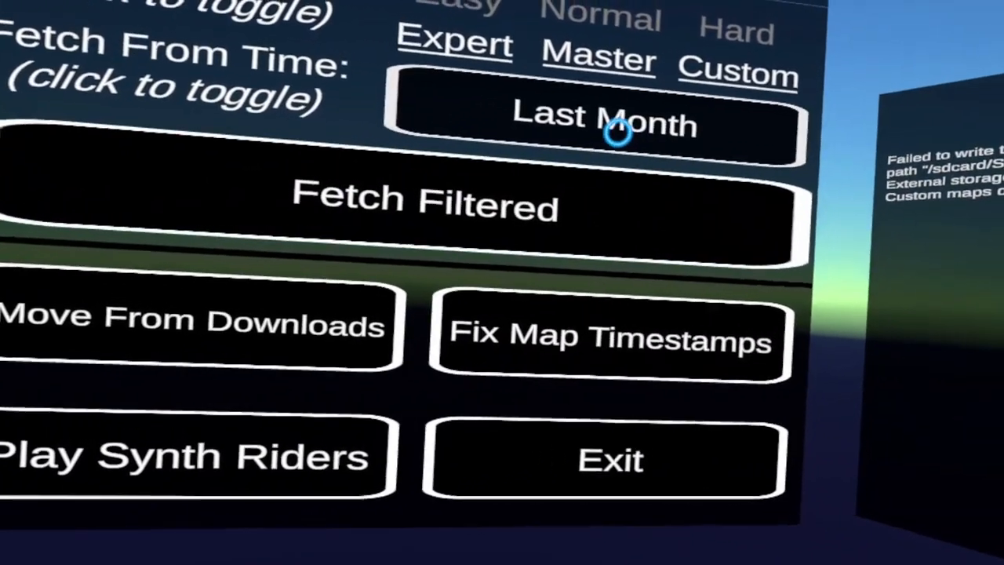
{"action": "left_click", "coordinate": [423, 207]}
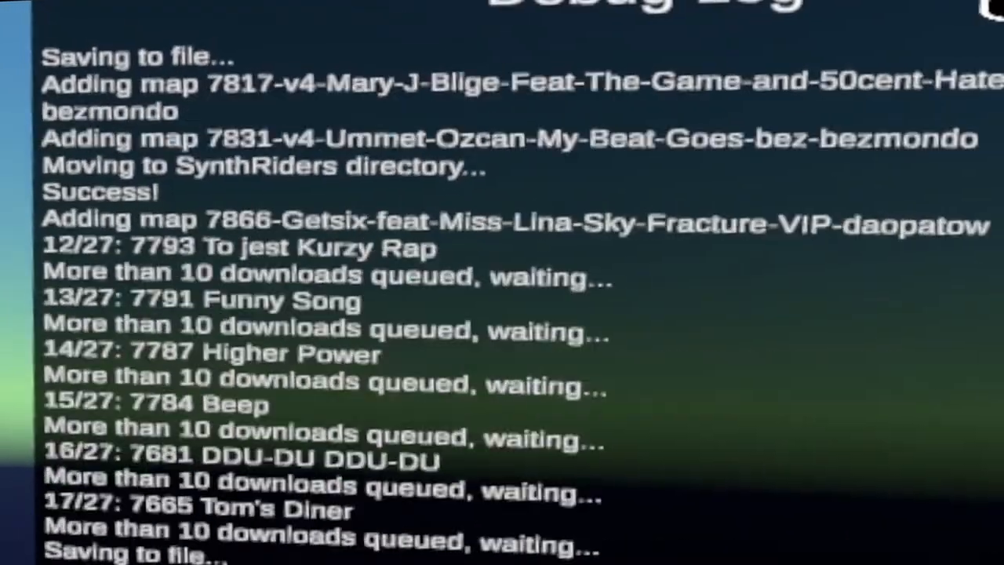
{"action": "scroll", "scroll_direction": "down", "scroll_amount": 3}
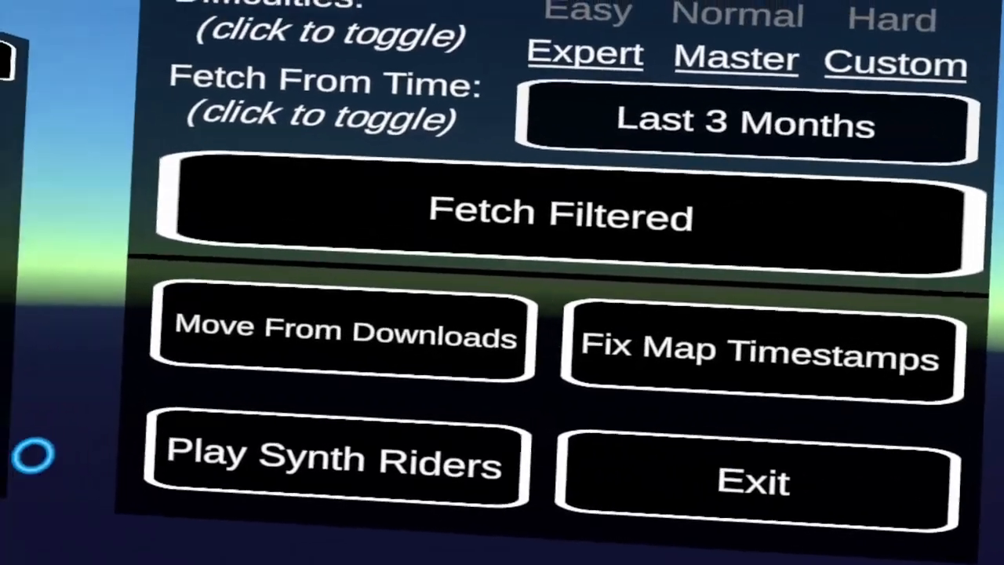
{"action": "left_click", "coordinate": [560, 214]}
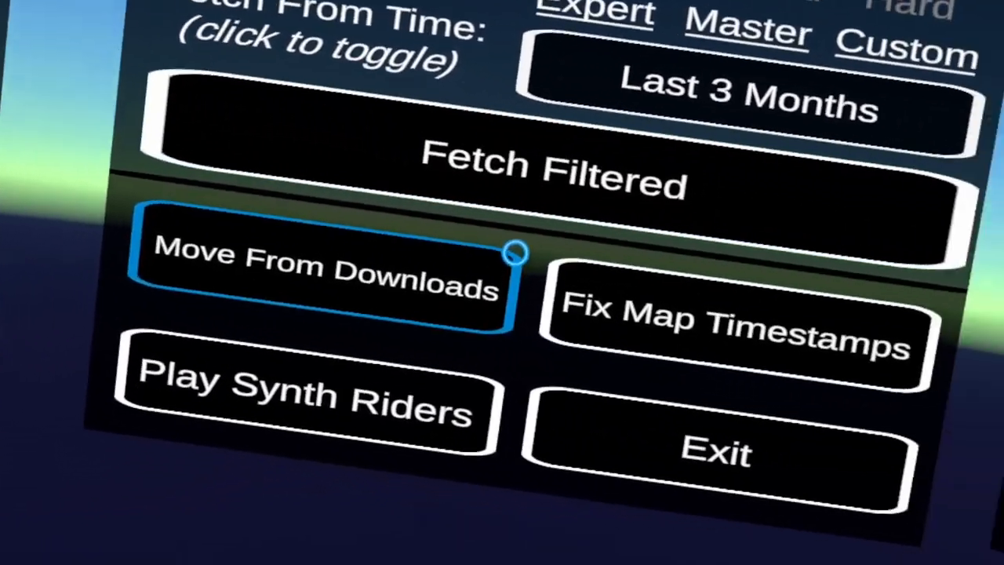
- Move downloaded maps into the game's map folder and fix their timestamps
{"action": "left_click", "coordinate": [721, 321]}
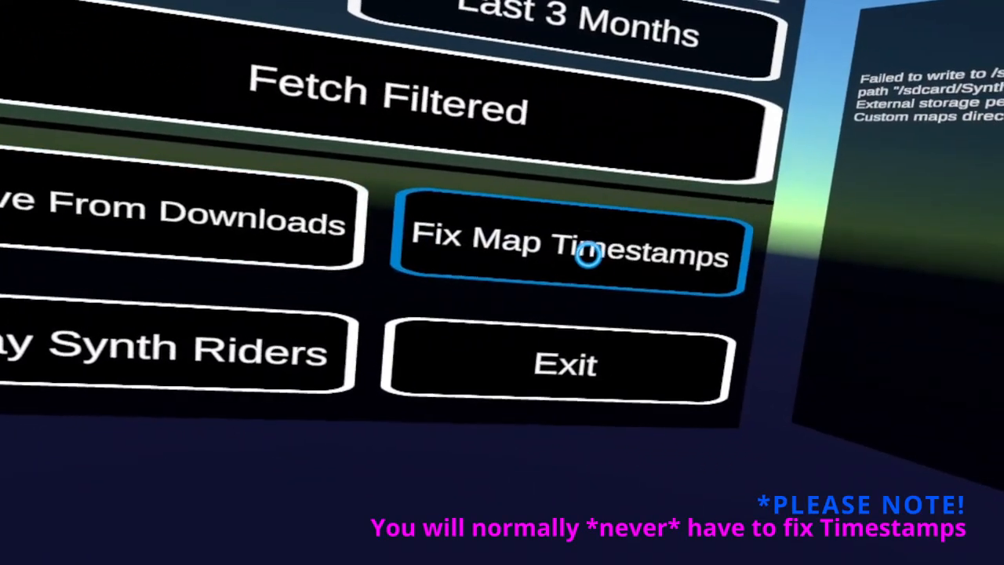
{"action": "left_click", "coordinate": [384, 106]}
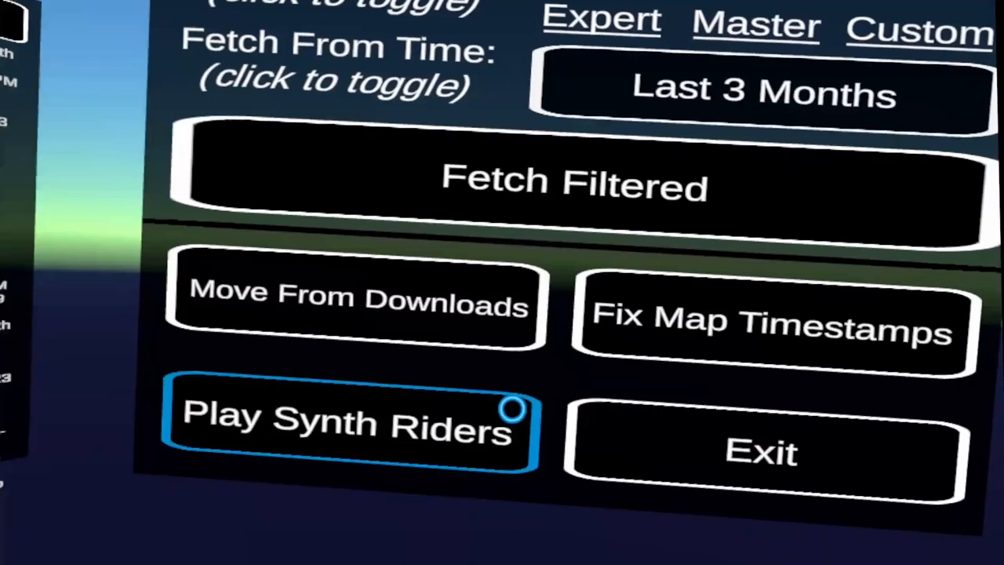
- Launch Synth Riders and select the Custom Songs collection
{"action": "left_click", "coordinate": [349, 427]}
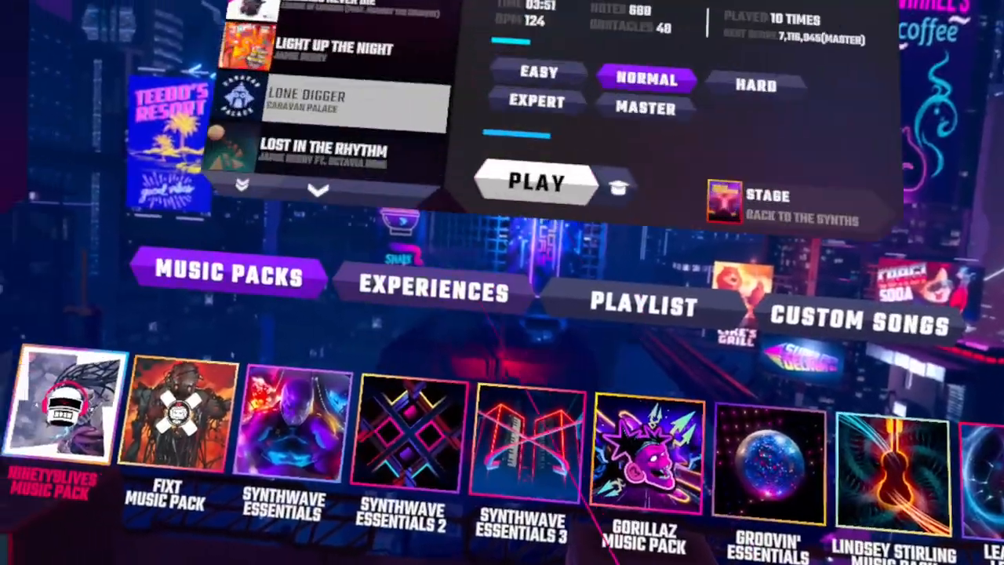
{"action": "left_click", "coordinate": [856, 322]}
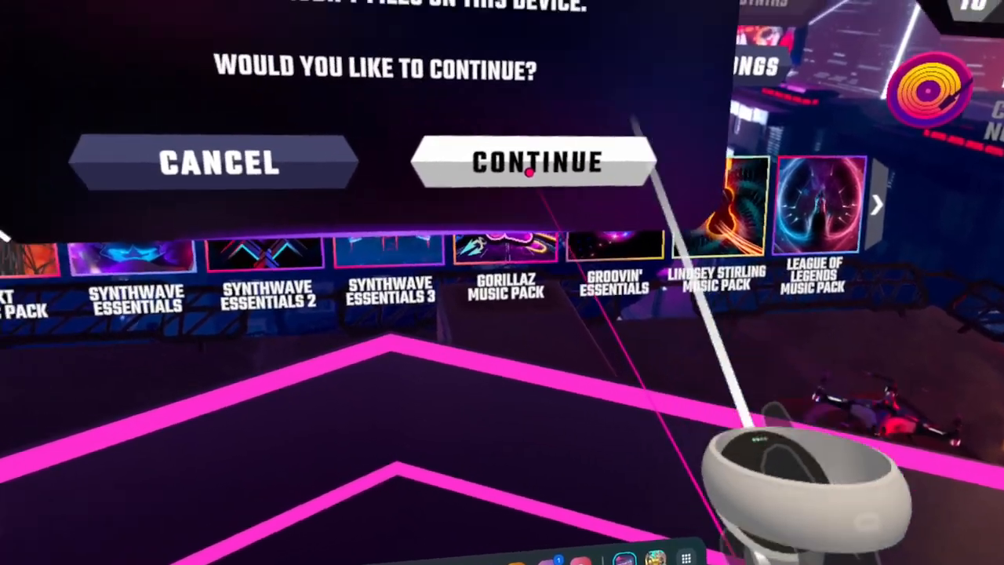
- Accept the file access prompt so Synth Riders loads the custom song list
{"action": "left_click", "coordinate": [536, 163]}
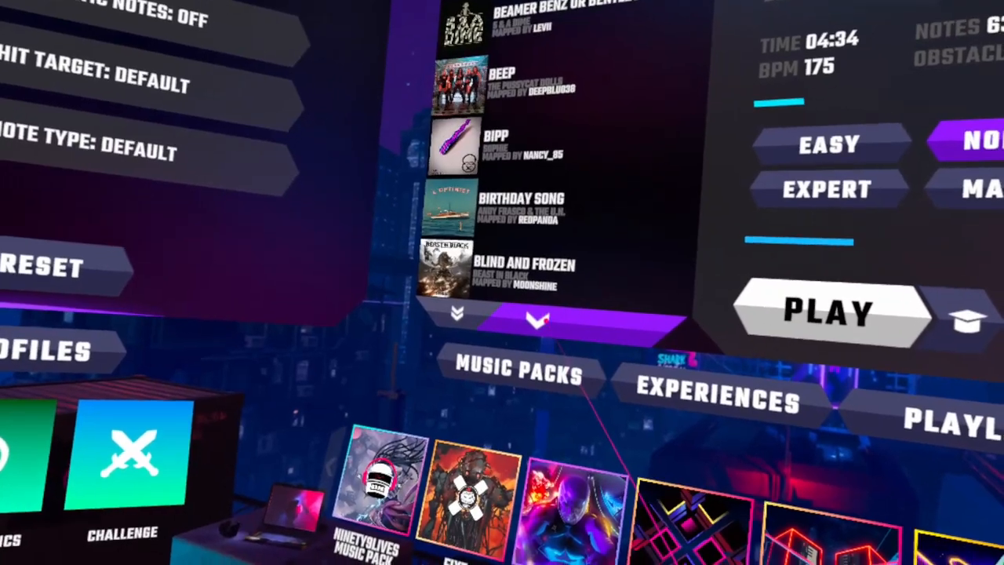
- Page down the custom song list to titles like Das Boot and Dead Man Walking
{"action": "left_click", "coordinate": [536, 318]}
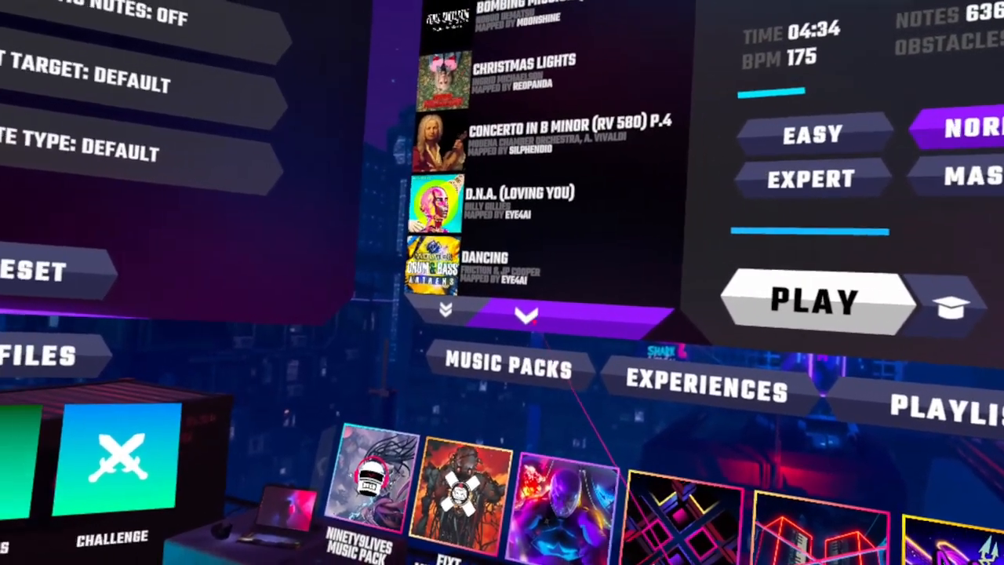
{"action": "scroll", "scroll_direction": "down", "scroll_amount": 3}
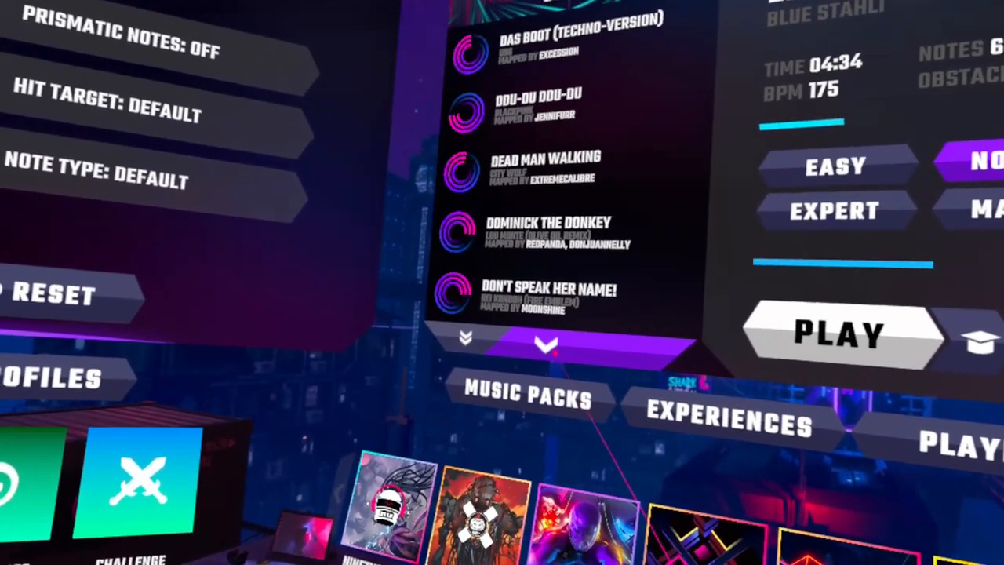